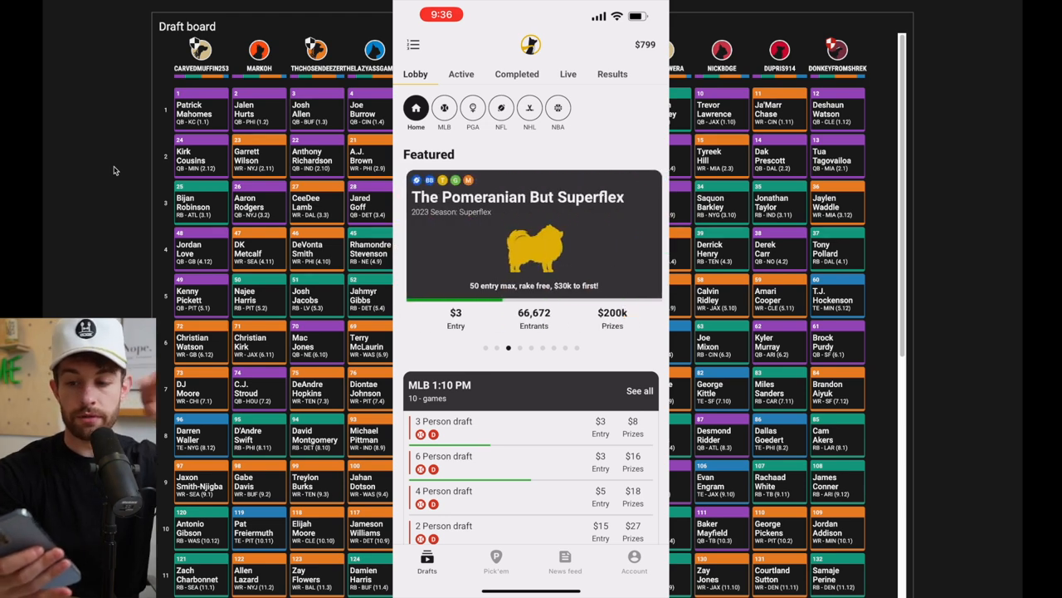
# View The Pomeranian But Superflex info: $3 entry, 0% rake, $30,000 first prize and payouts.
pyautogui.click(531, 232)
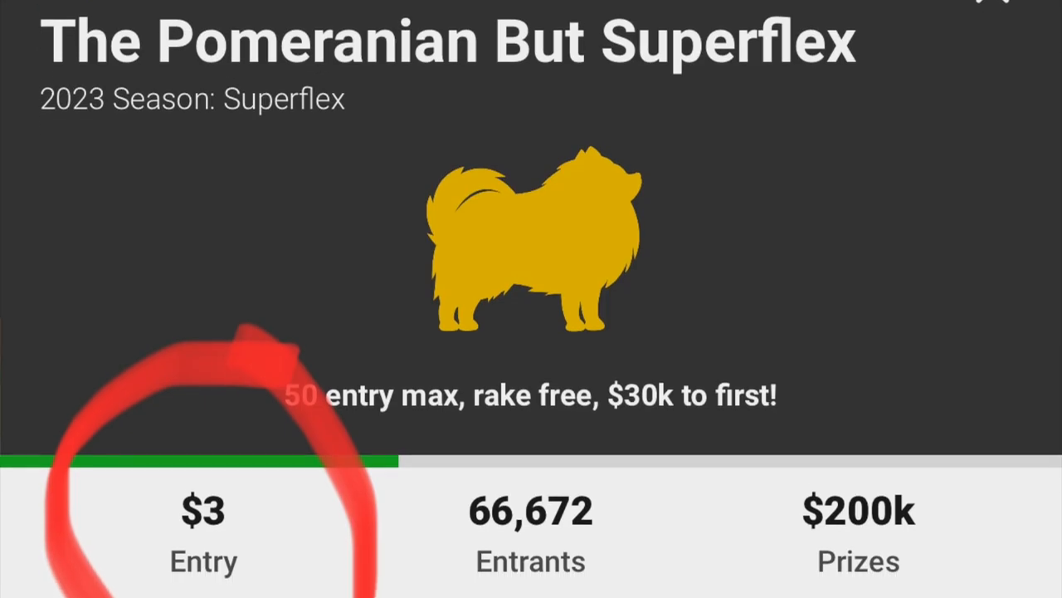
pyautogui.scroll(-3)
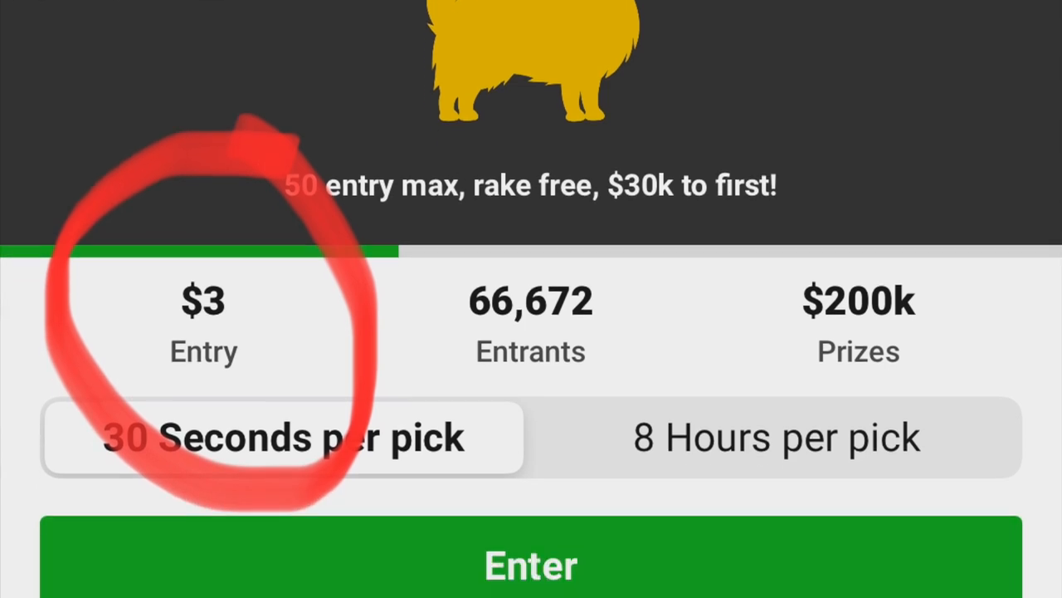
pyautogui.scroll(-3)
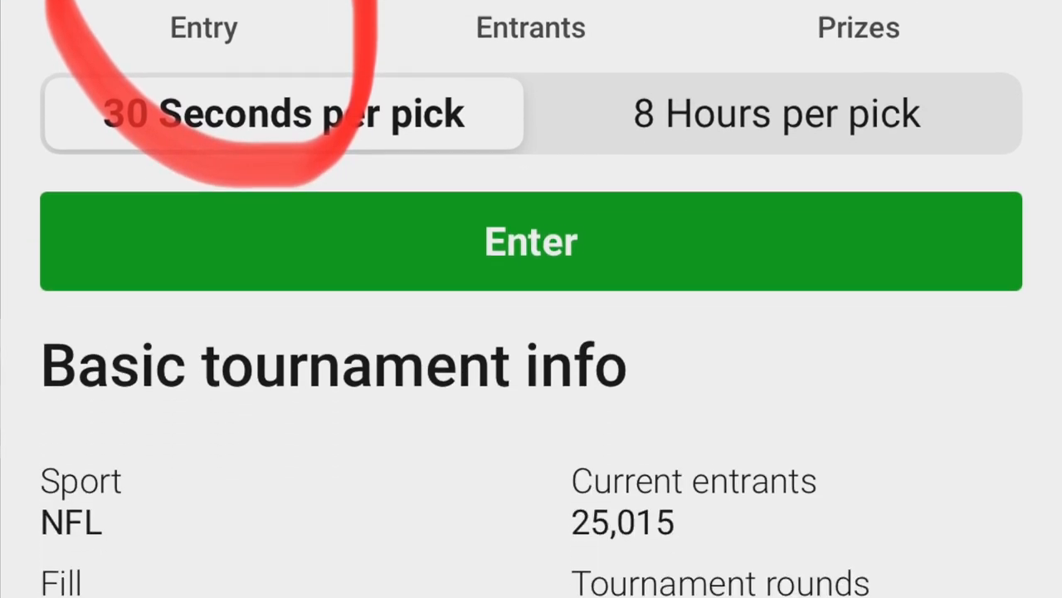
pyautogui.scroll(-3)
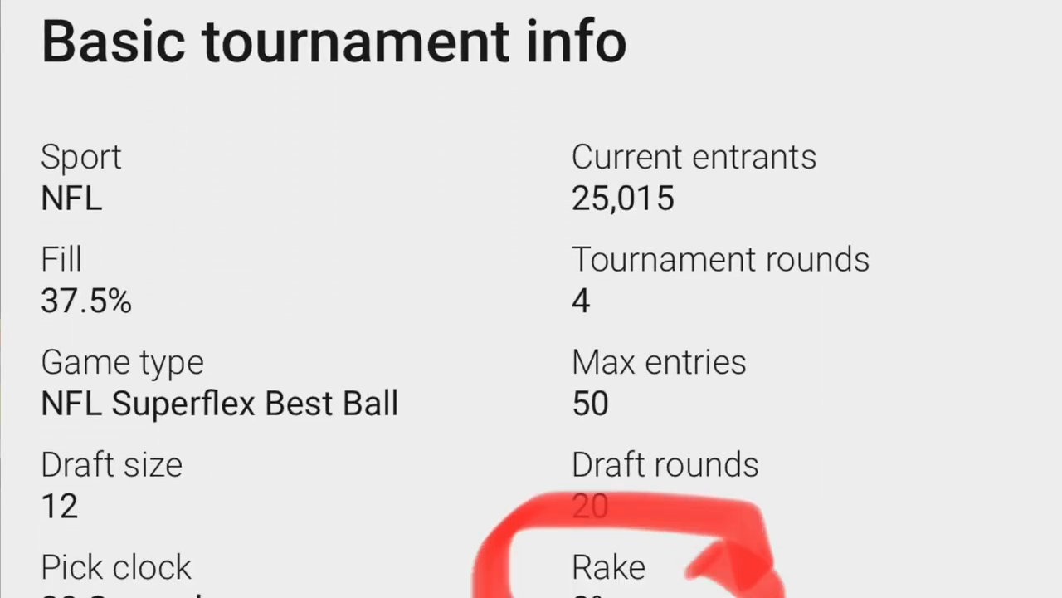
pyautogui.scroll(-3)
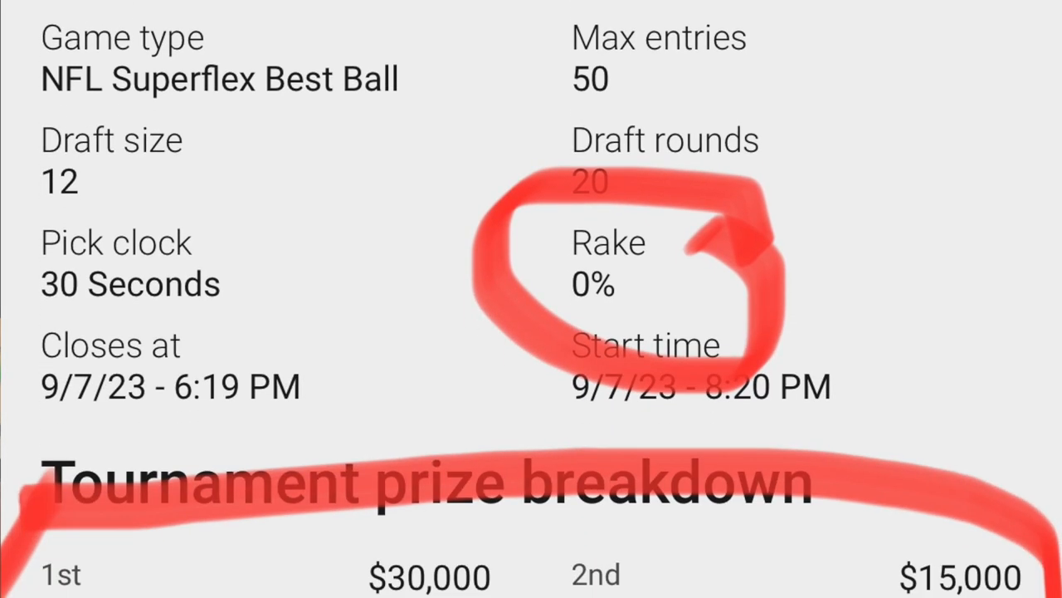
pyautogui.scroll(-3)
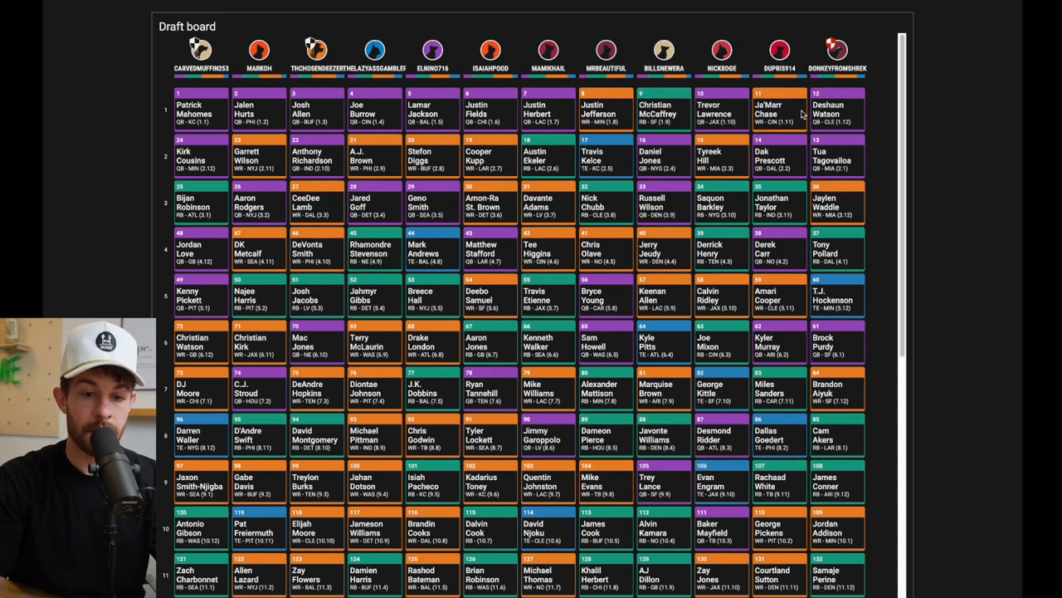
pyautogui.moveTo(955, 183)
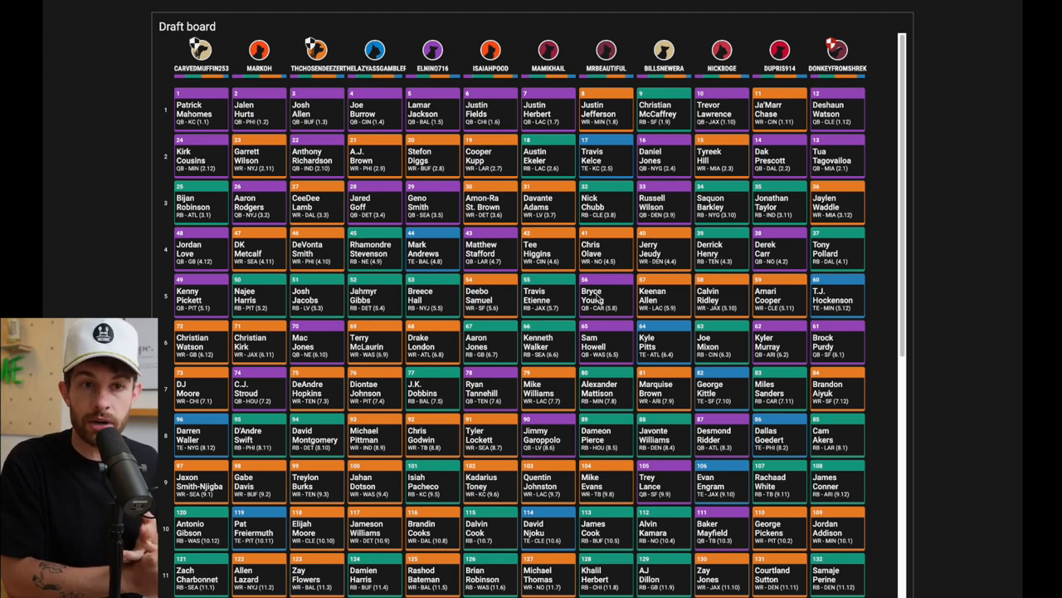
pyautogui.moveTo(594, 206)
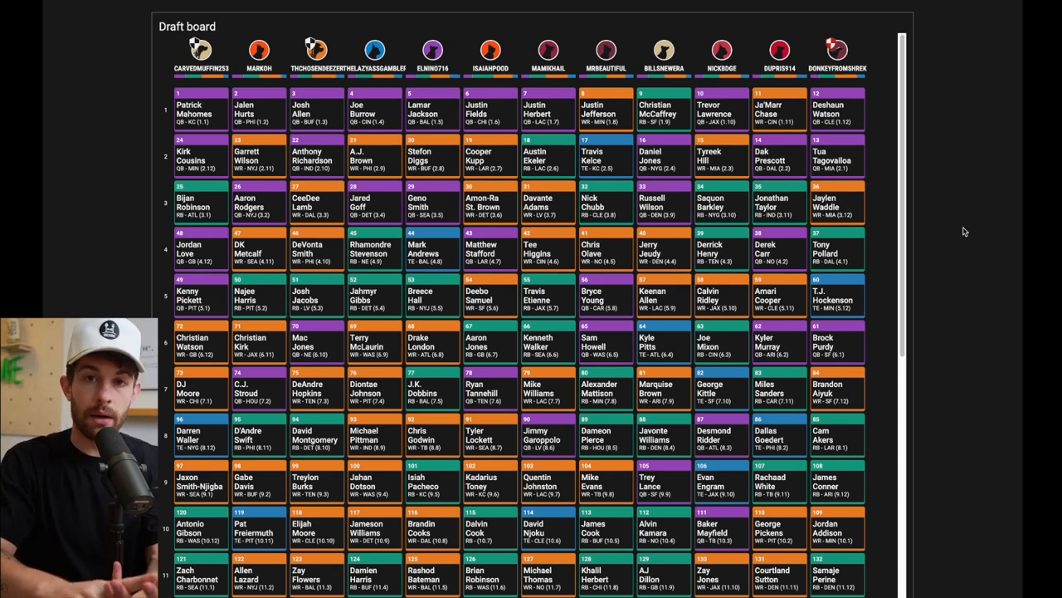
pyautogui.moveTo(963, 207)
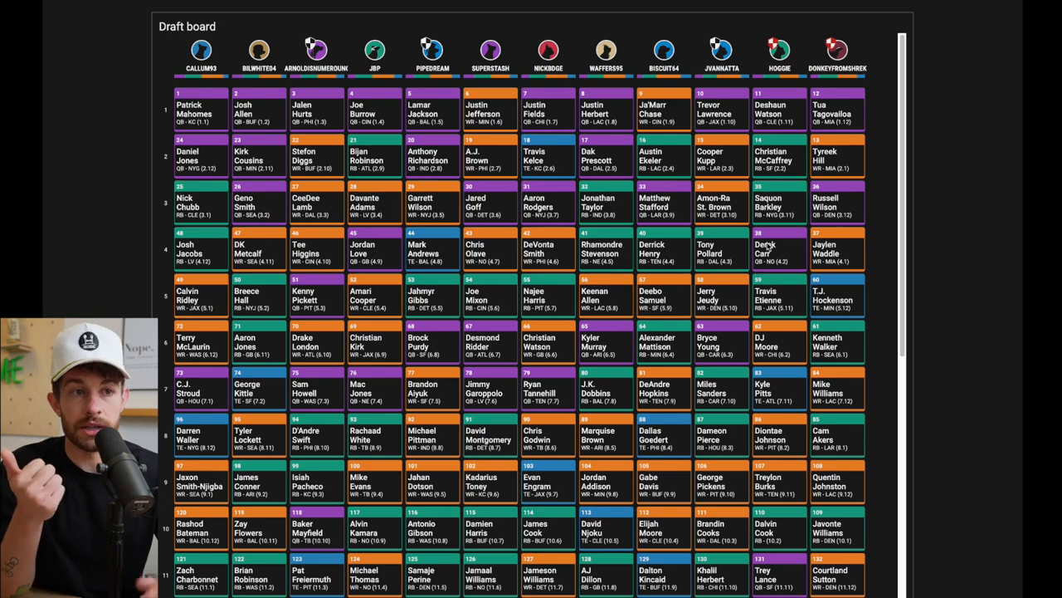
# Scroll through every round of the draft board that opens with Josh Jacobs and DK Metcalf.
pyautogui.scroll(-3)
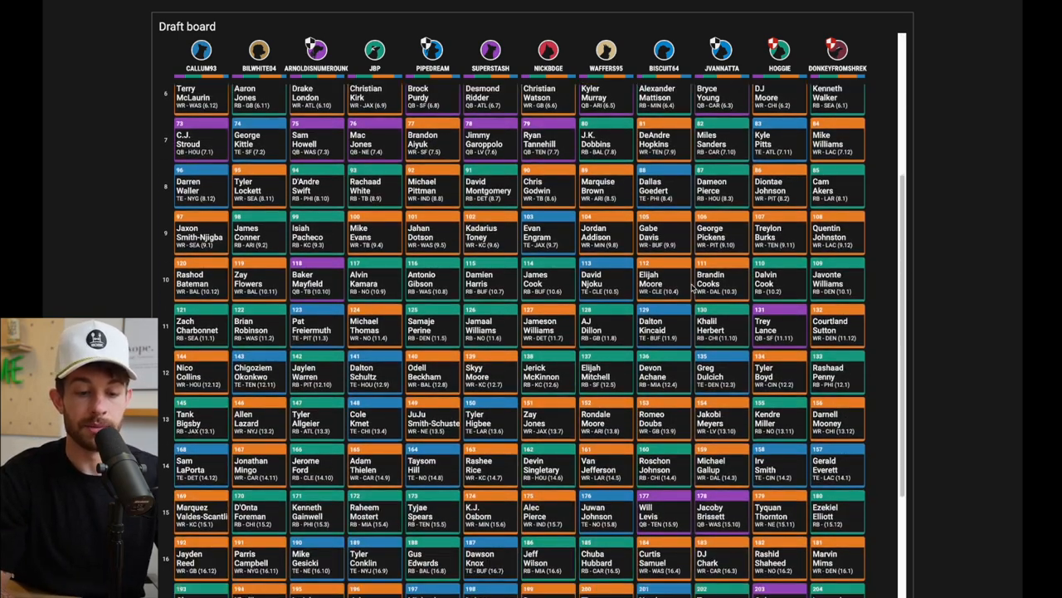
pyautogui.scroll(-3)
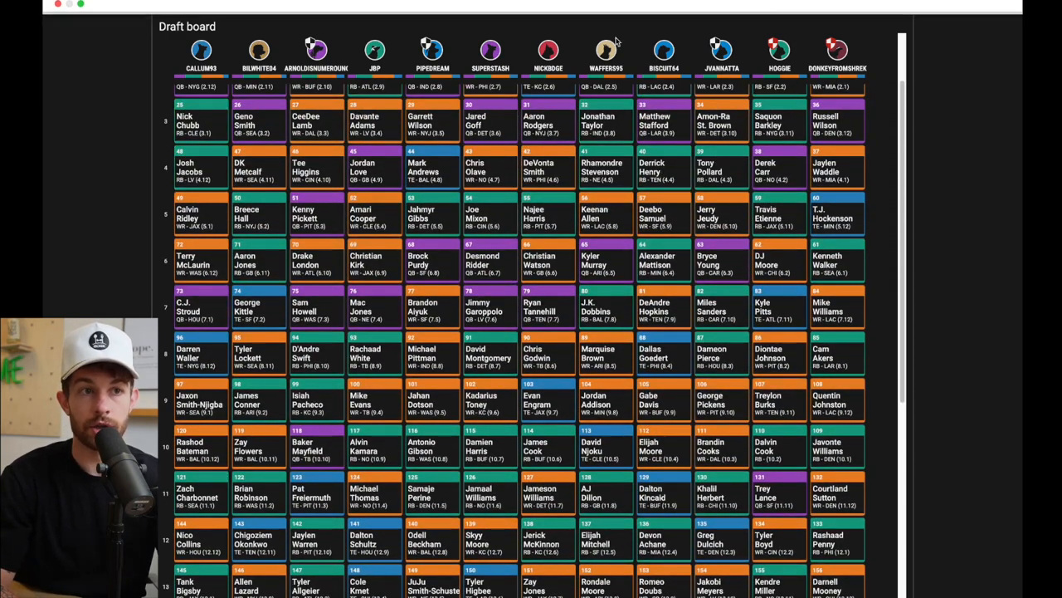
pyautogui.scroll(3)
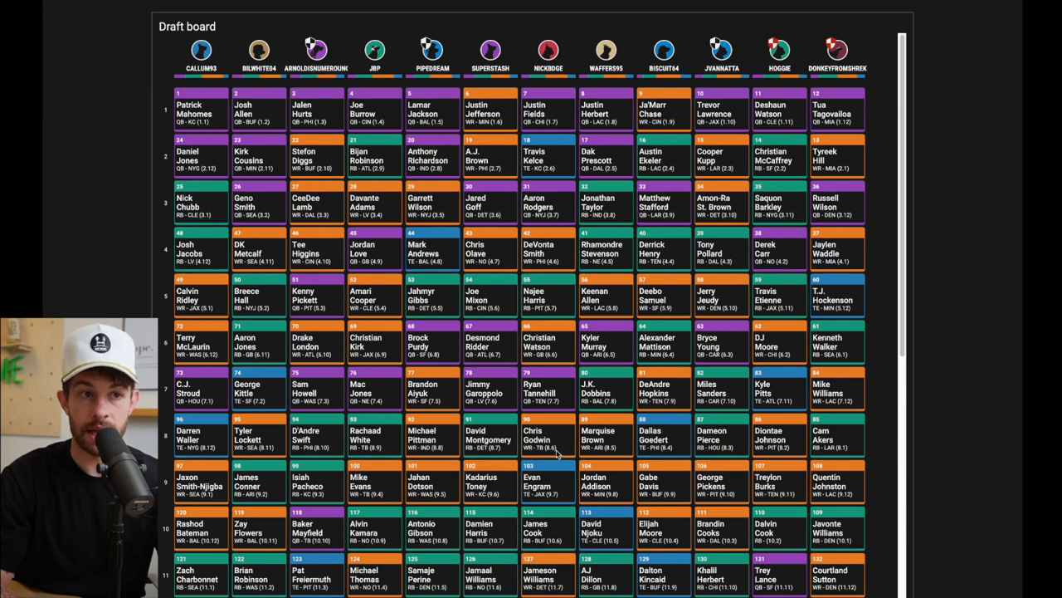
pyautogui.scroll(-3)
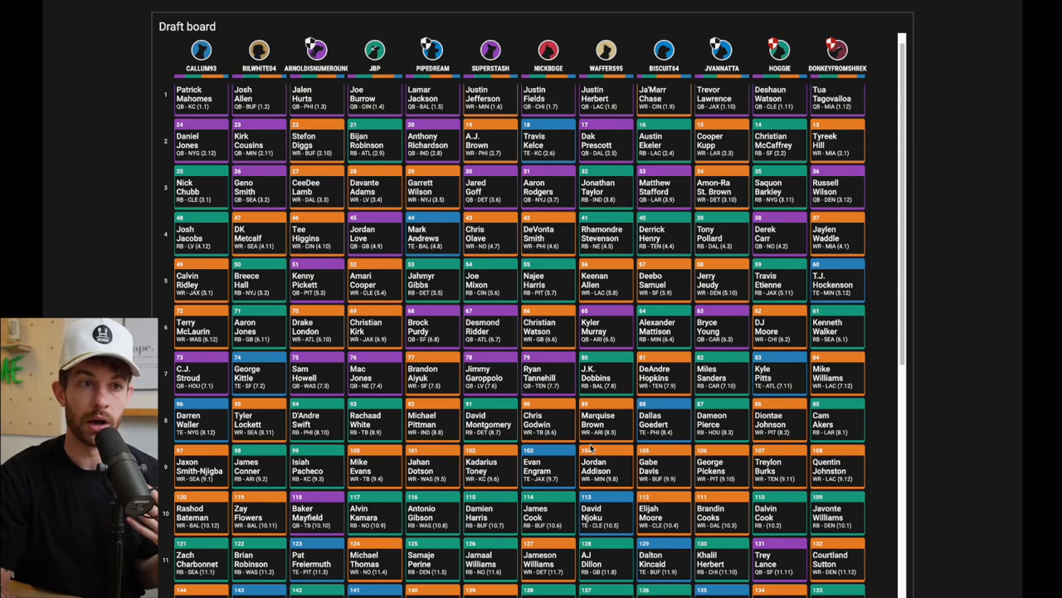
pyautogui.scroll(-3)
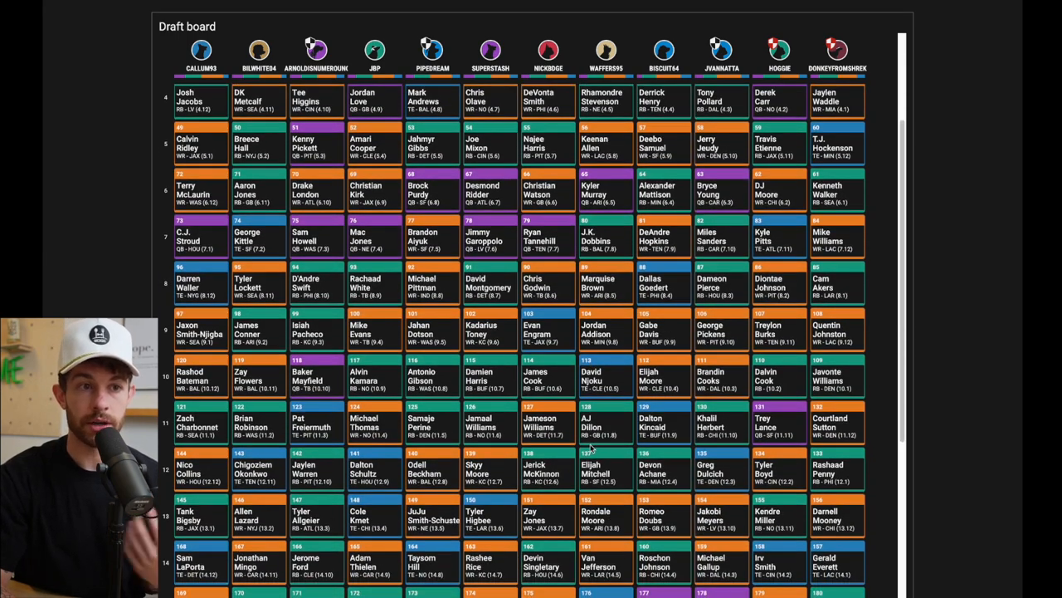
pyautogui.scroll(-3)
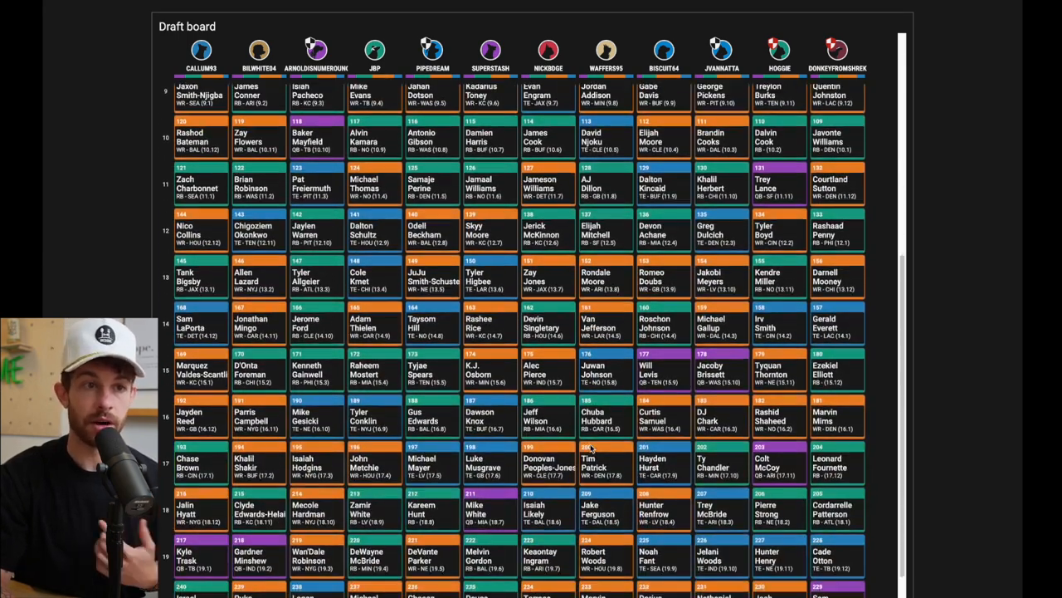
pyautogui.scroll(-3)
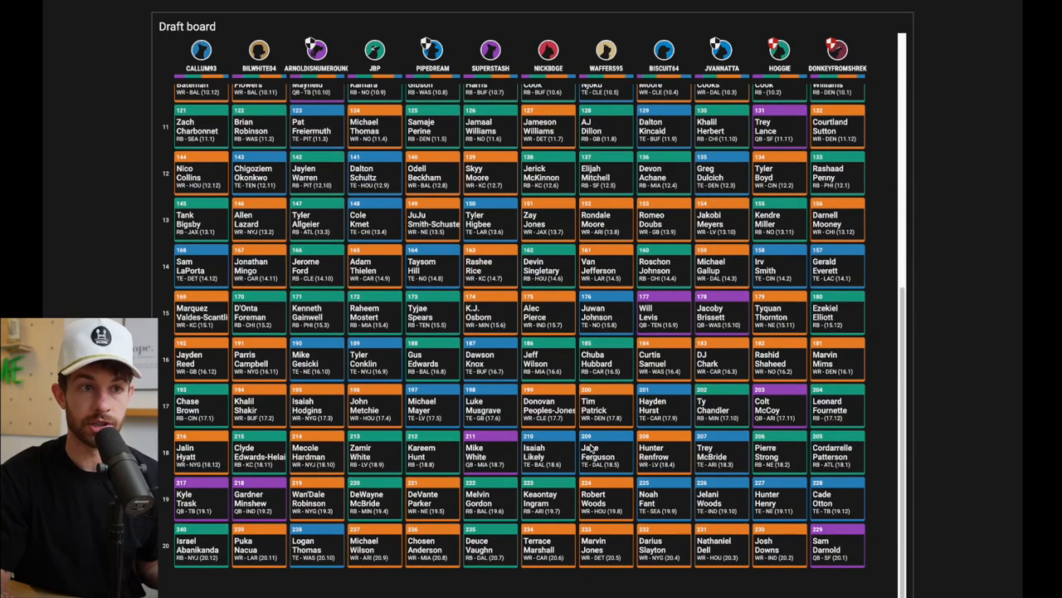
pyautogui.scroll(3)
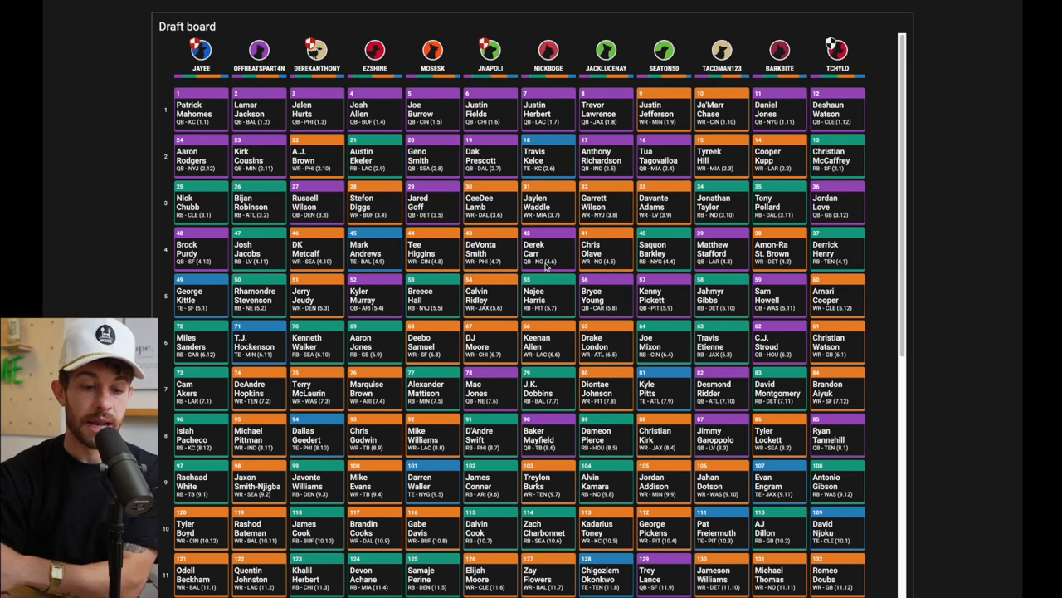
# Scroll through all rounds of the draft board led by Mahomes, Lamar Jackson and Jalen Hurts.
pyautogui.scroll(-3)
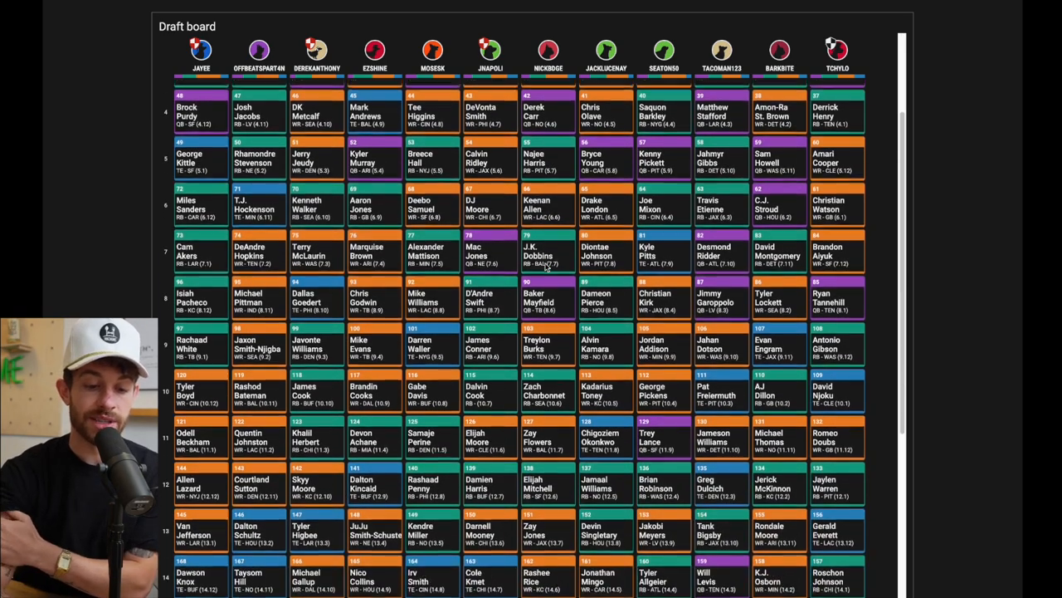
pyautogui.scroll(-3)
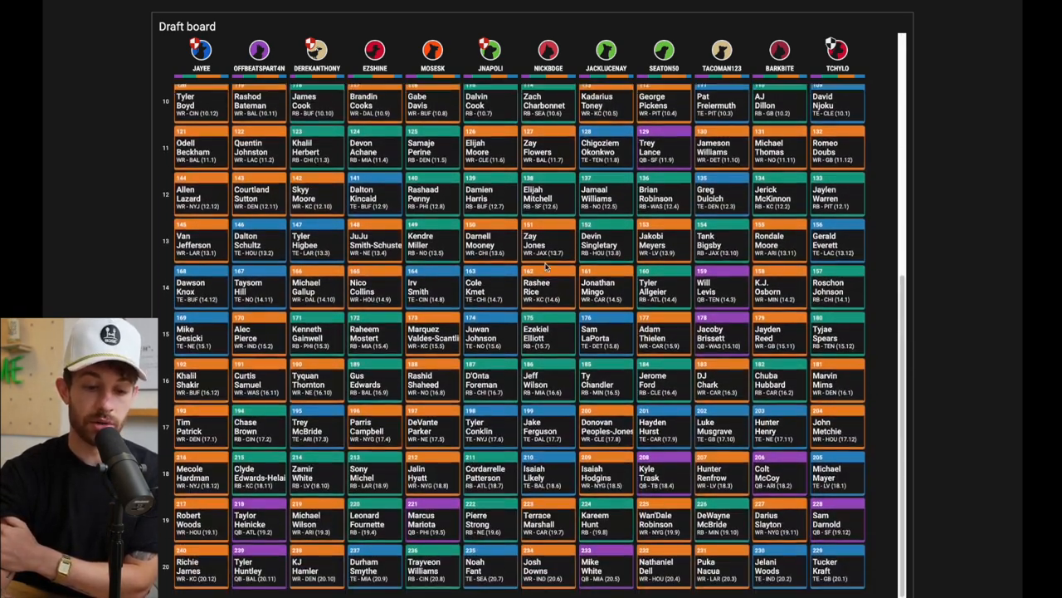
pyautogui.scroll(-3)
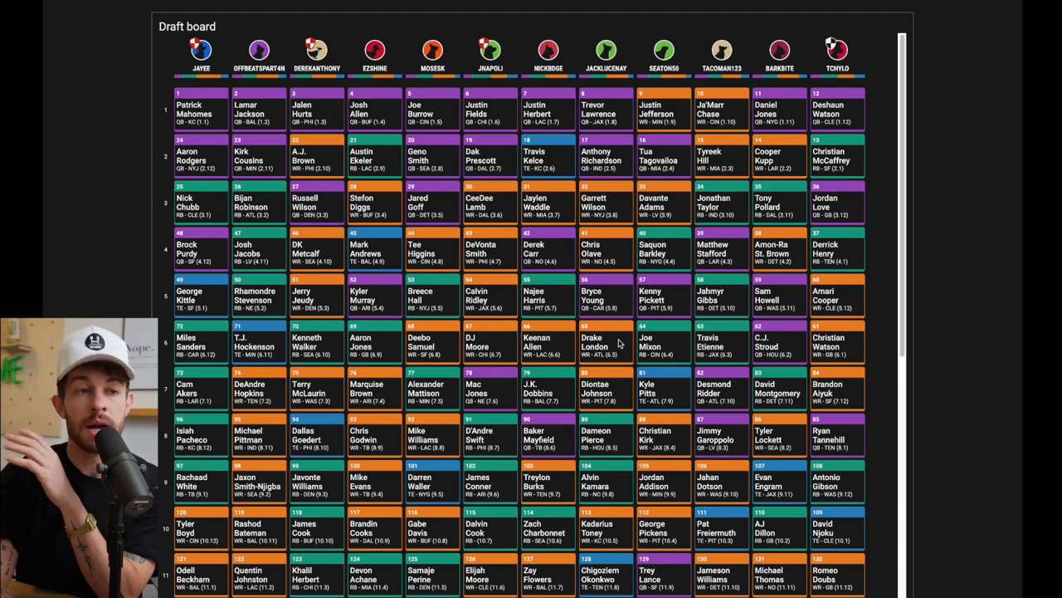
pyautogui.scroll(-3)
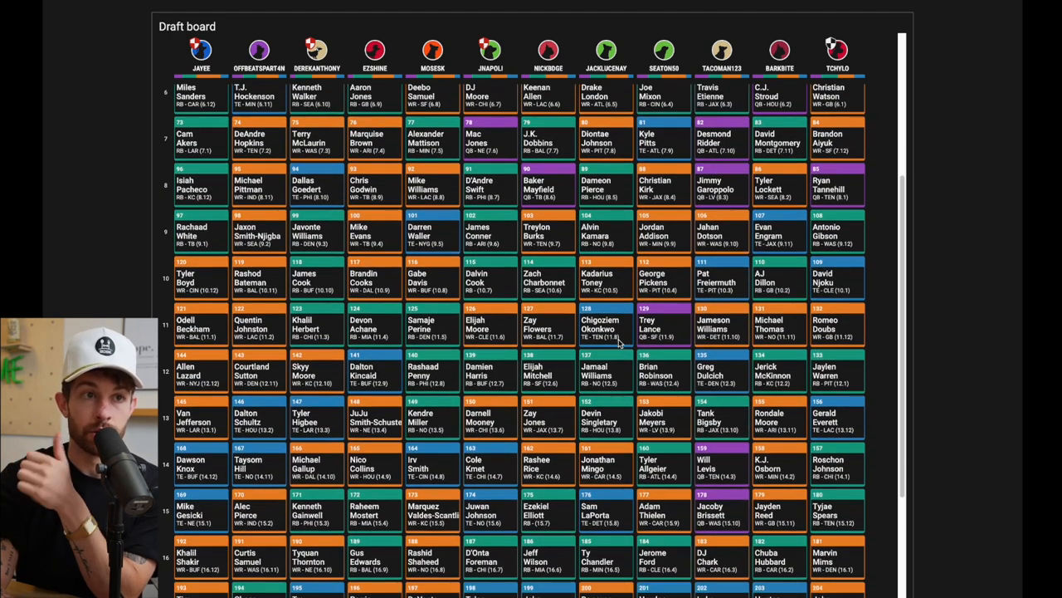
pyautogui.scroll(-3)
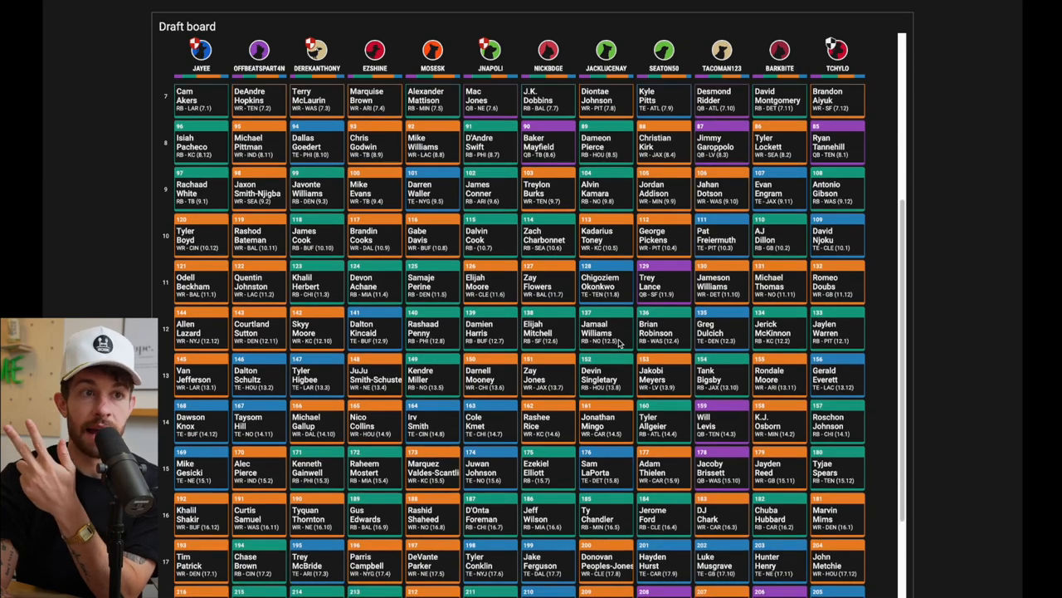
pyautogui.moveTo(606, 342)
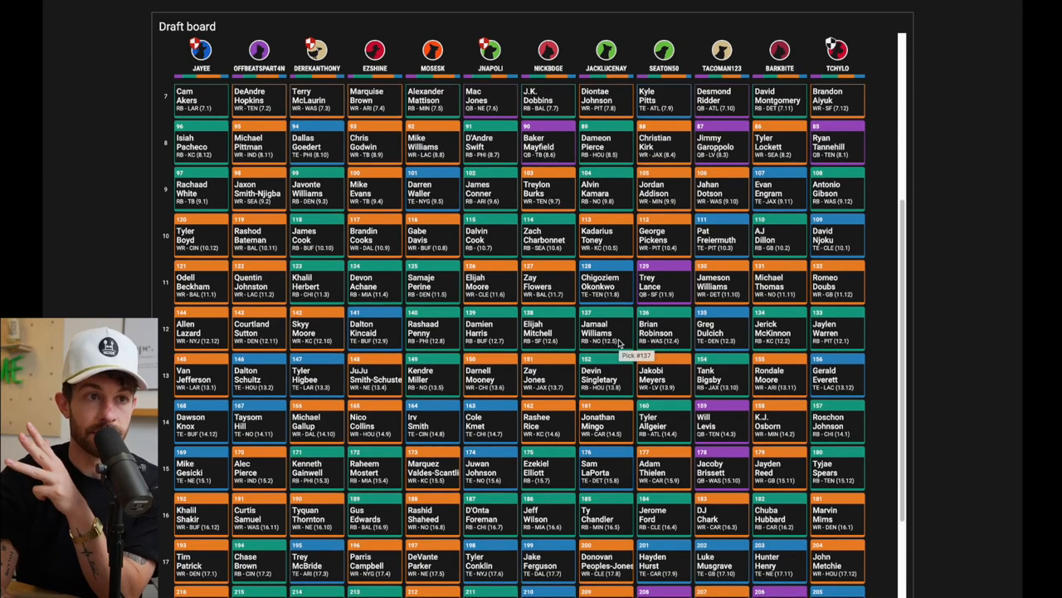
pyautogui.scroll(-3)
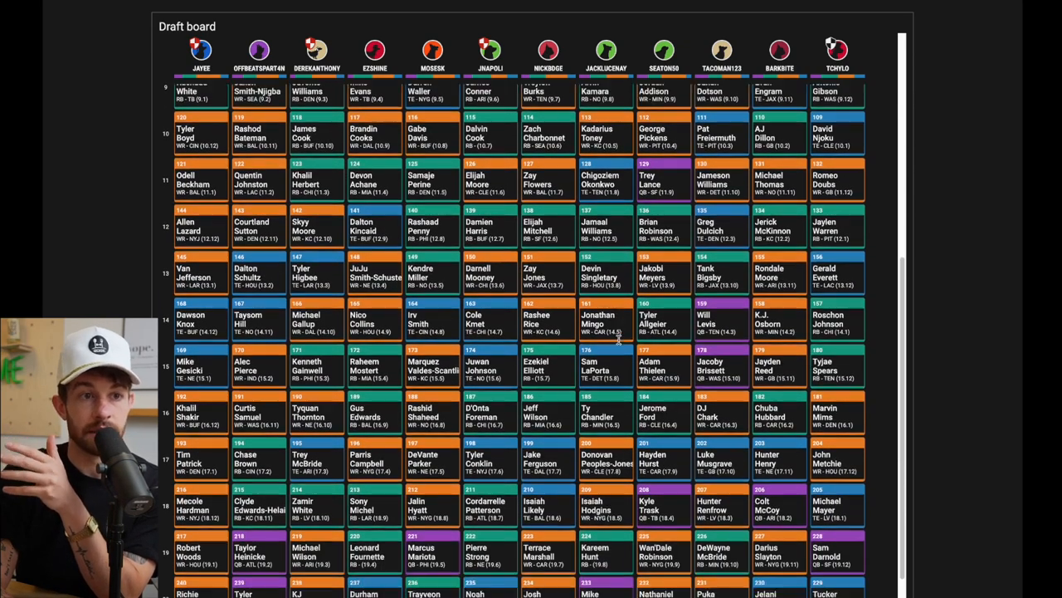
pyautogui.scroll(-3)
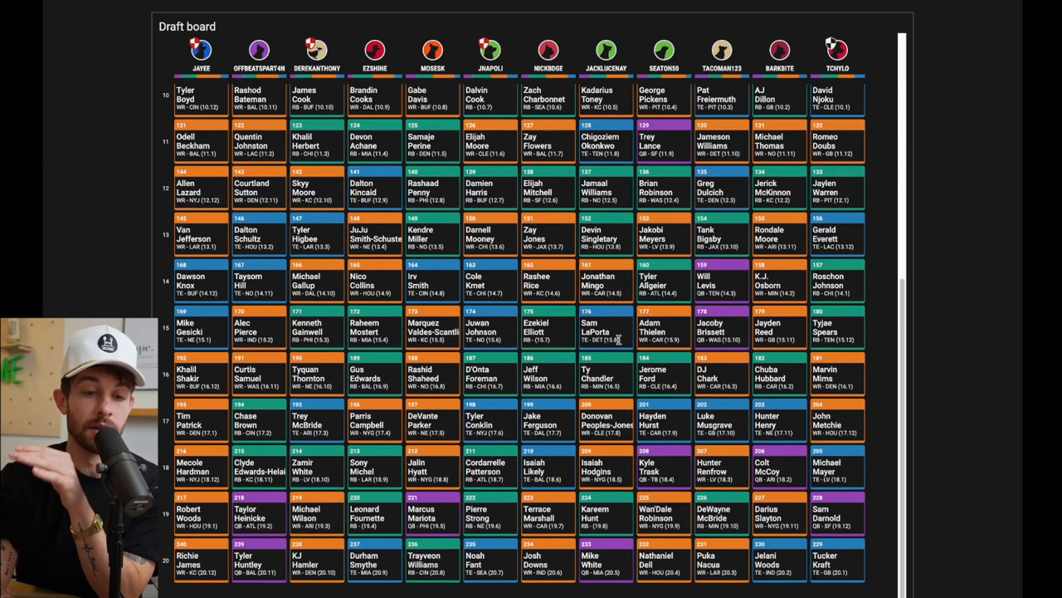
pyautogui.scroll(3)
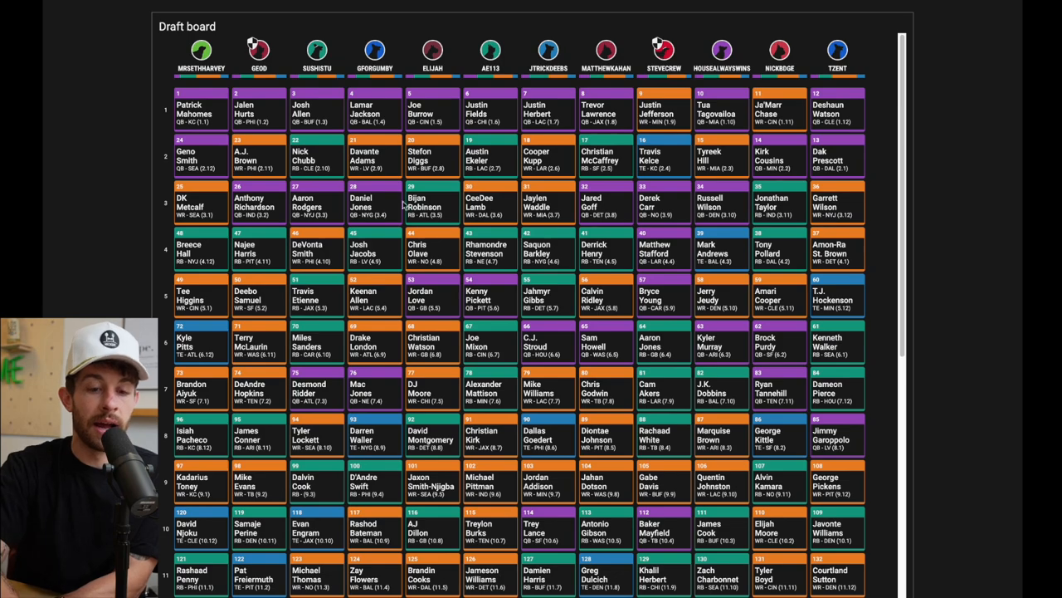
pyautogui.scroll(-3)
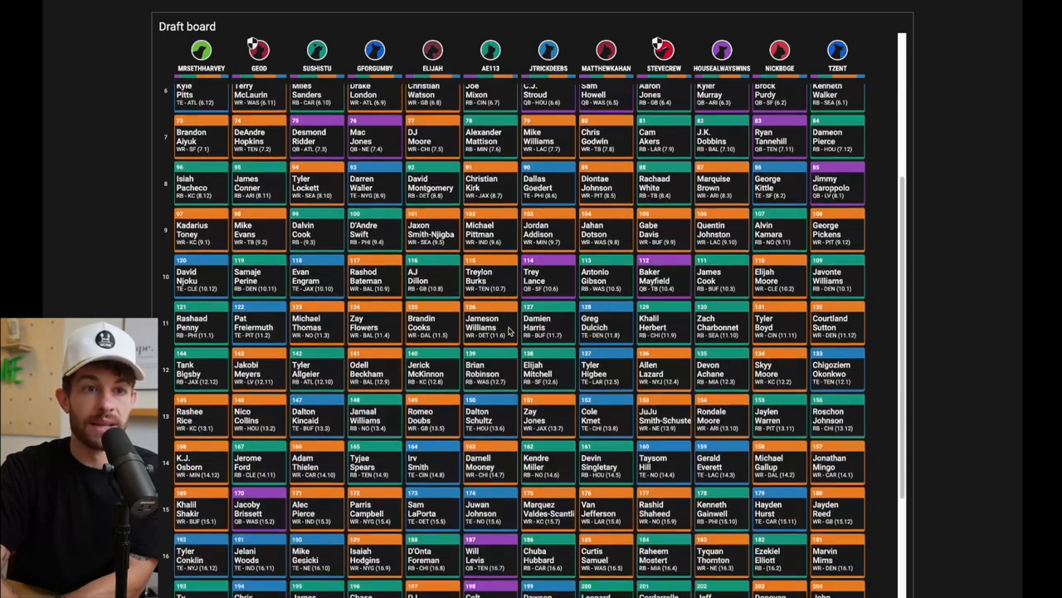
pyautogui.scroll(-3)
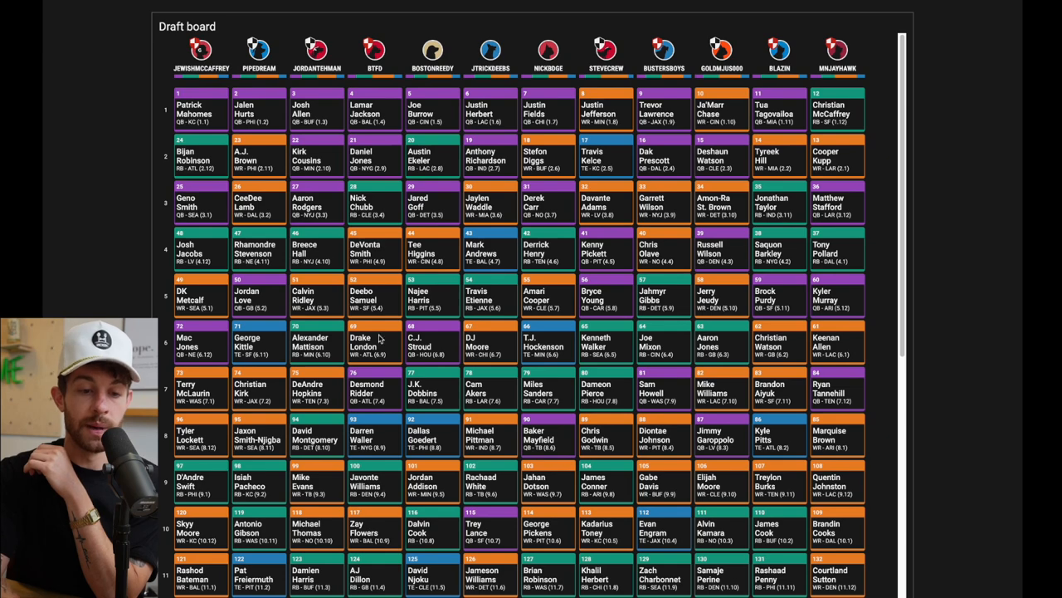
pyautogui.scroll(-3)
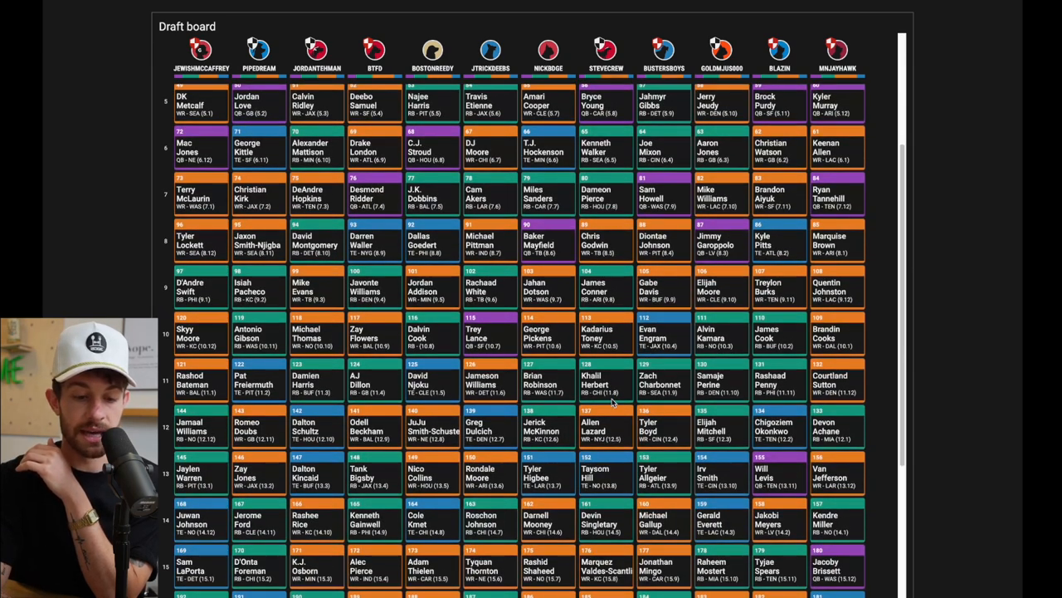
pyautogui.scroll(3)
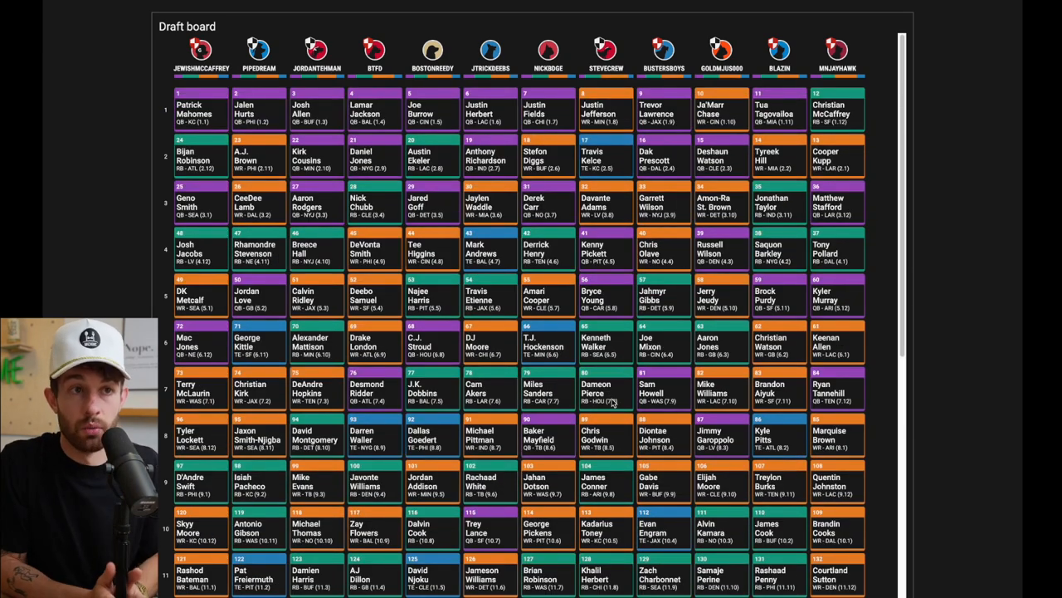
pyautogui.moveTo(601, 395)
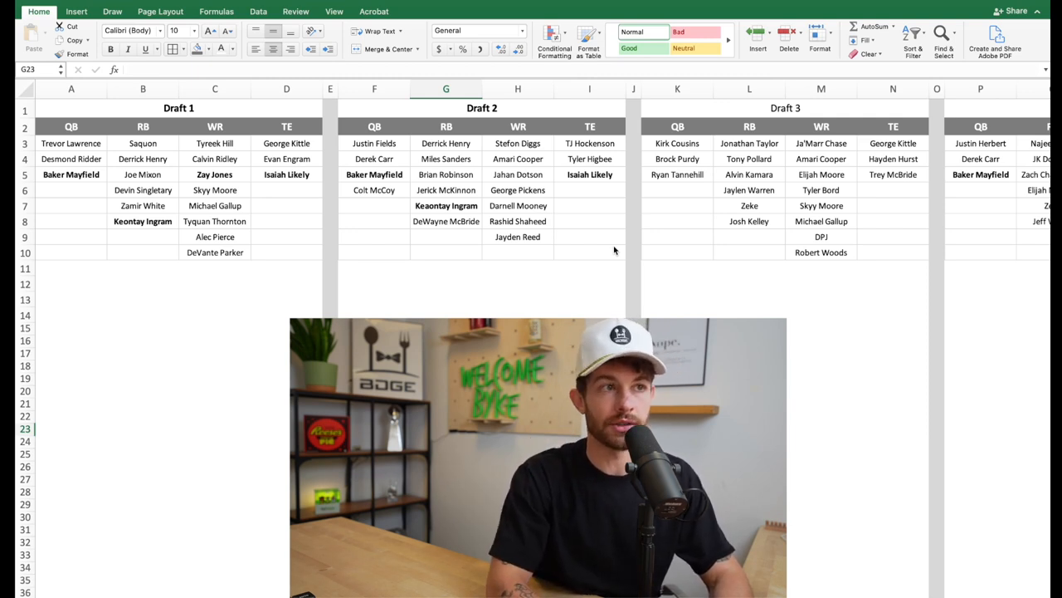
pyautogui.hscroll(3)
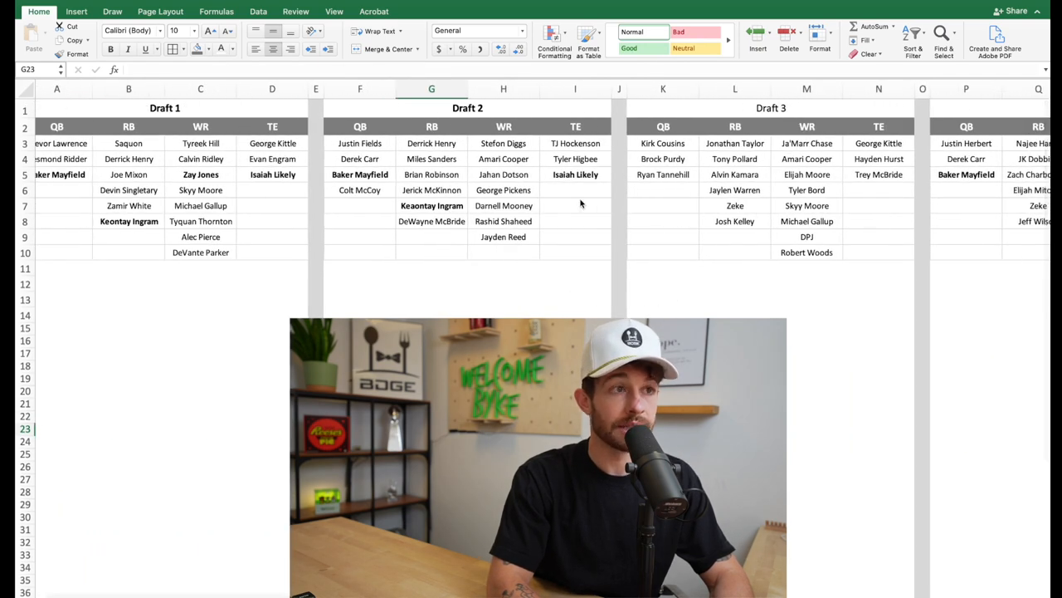
pyautogui.hscroll(3)
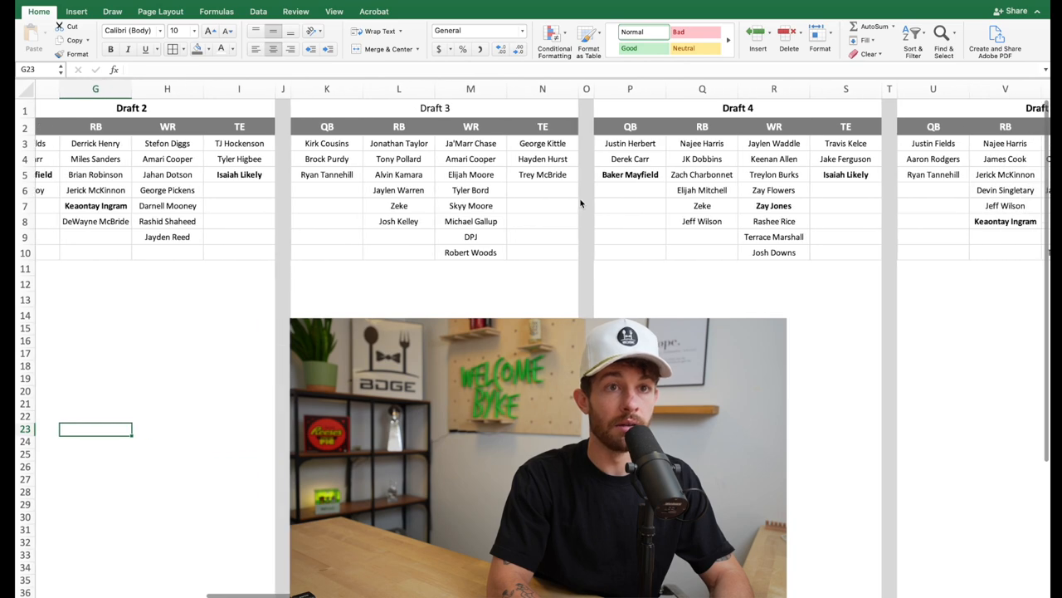
pyautogui.hscroll(-3)
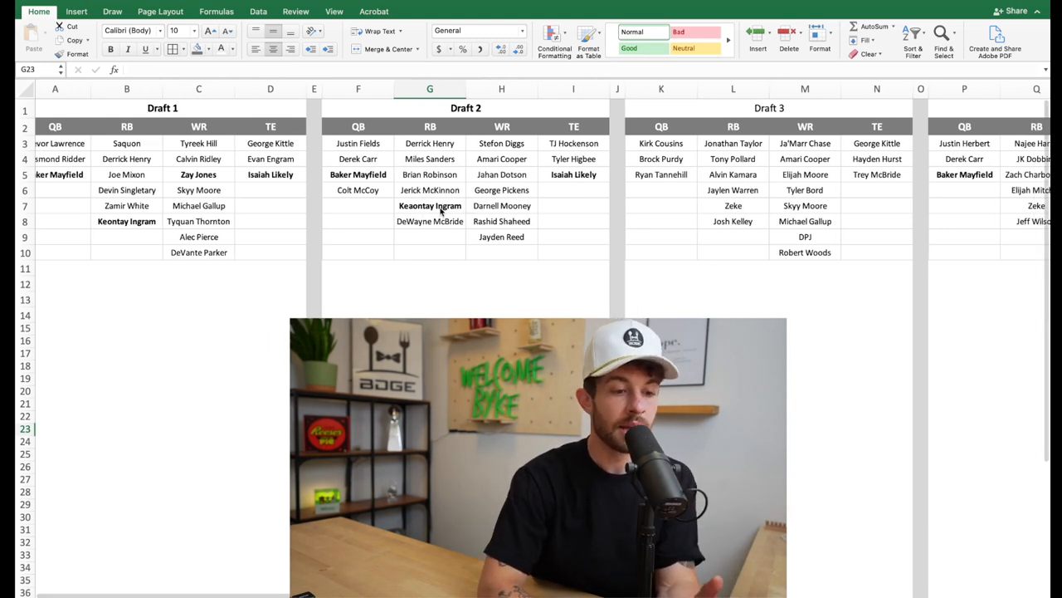
pyautogui.hscroll(3)
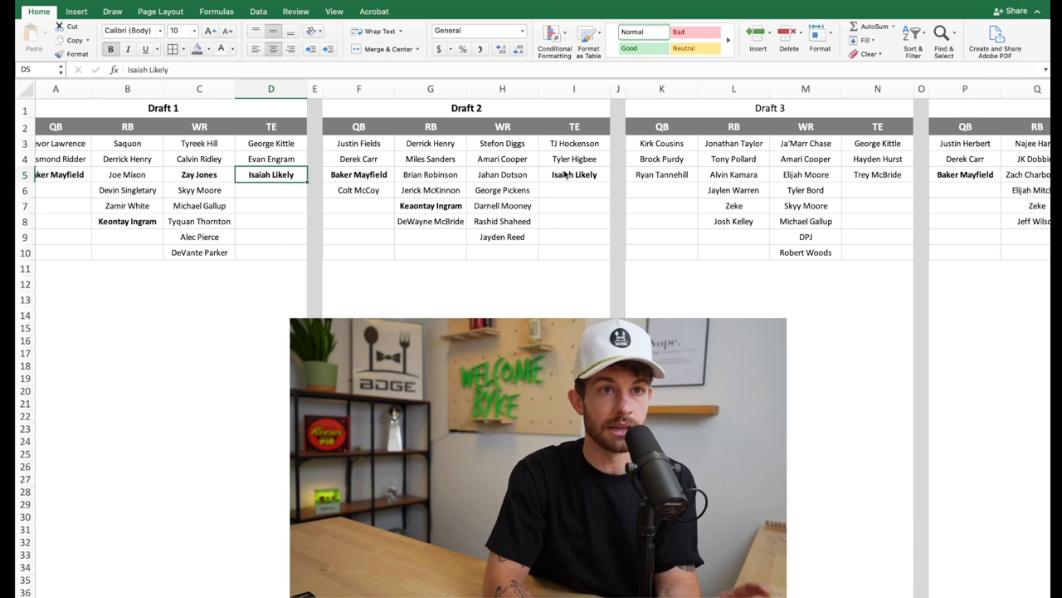
pyautogui.hscroll(3)
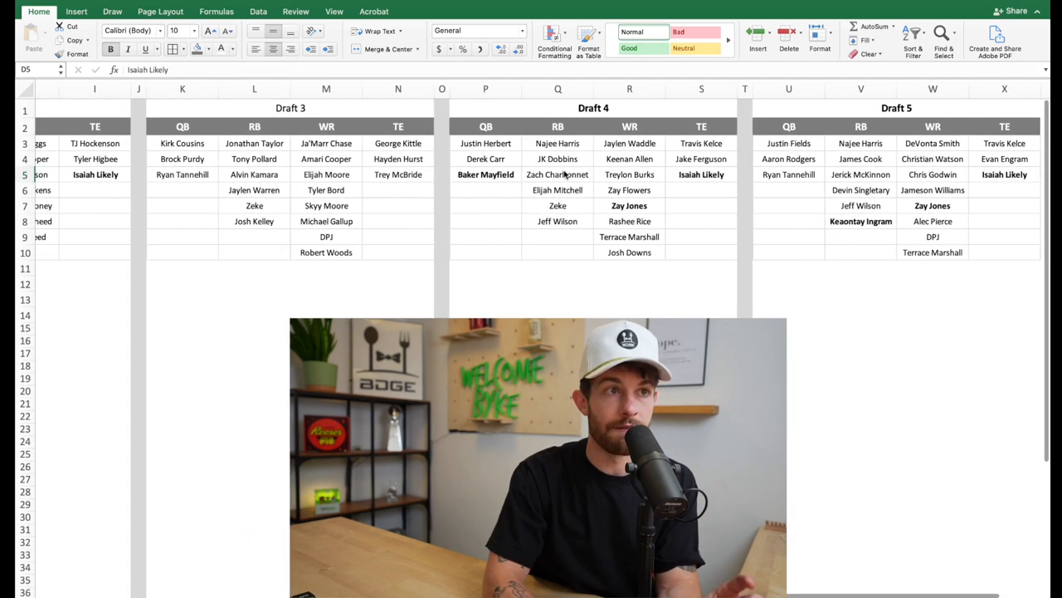
pyautogui.hscroll(-3)
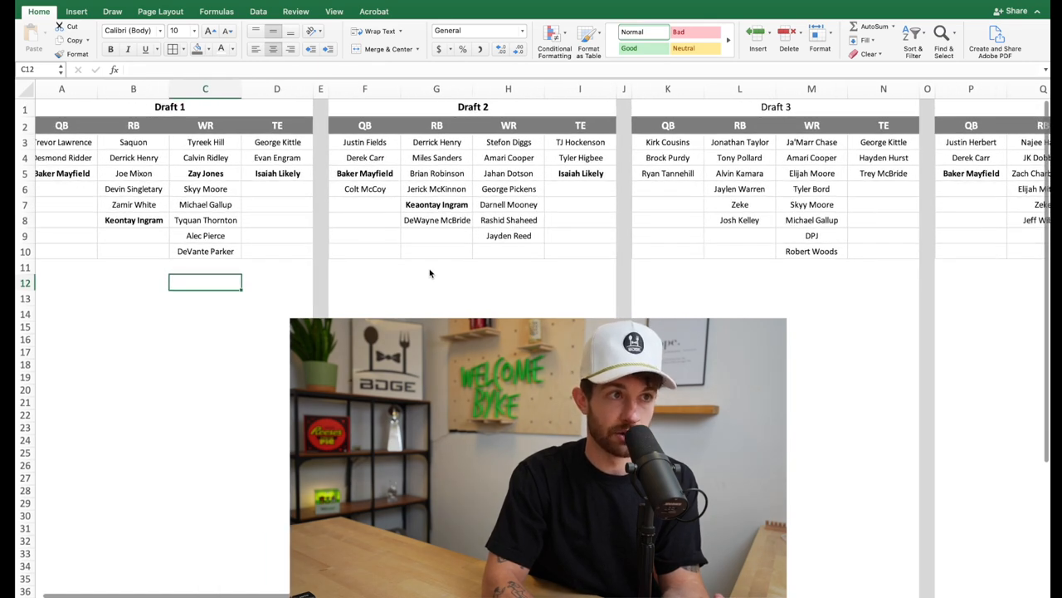
pyautogui.hscroll(3)
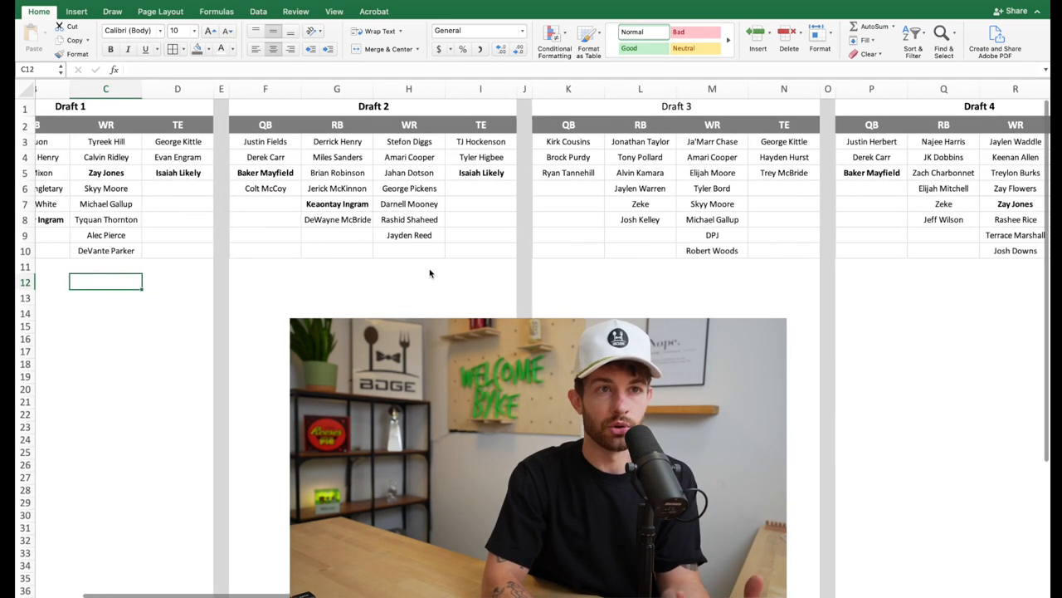
pyautogui.hscroll(3)
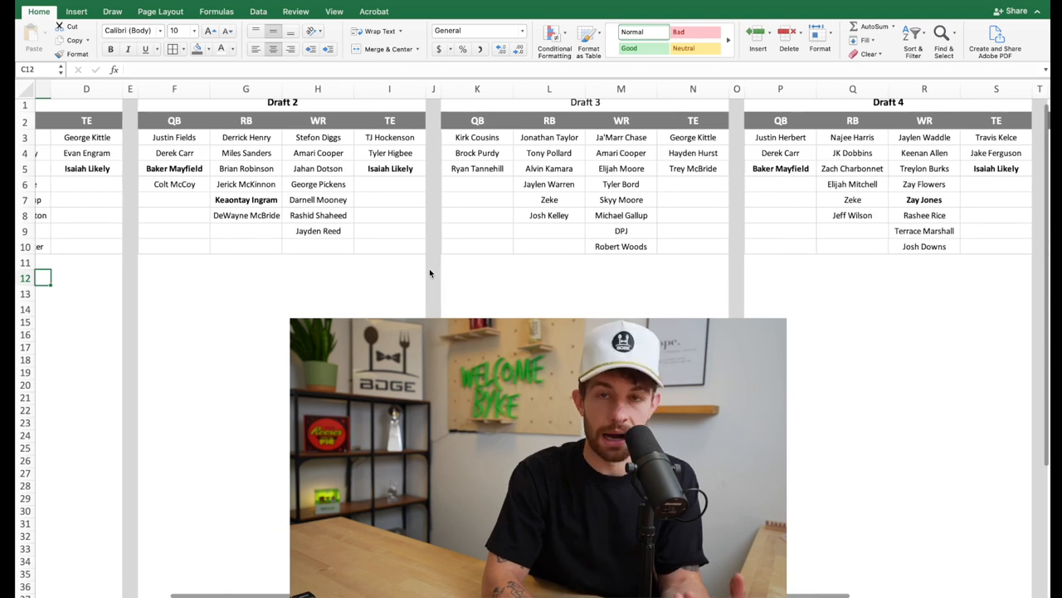